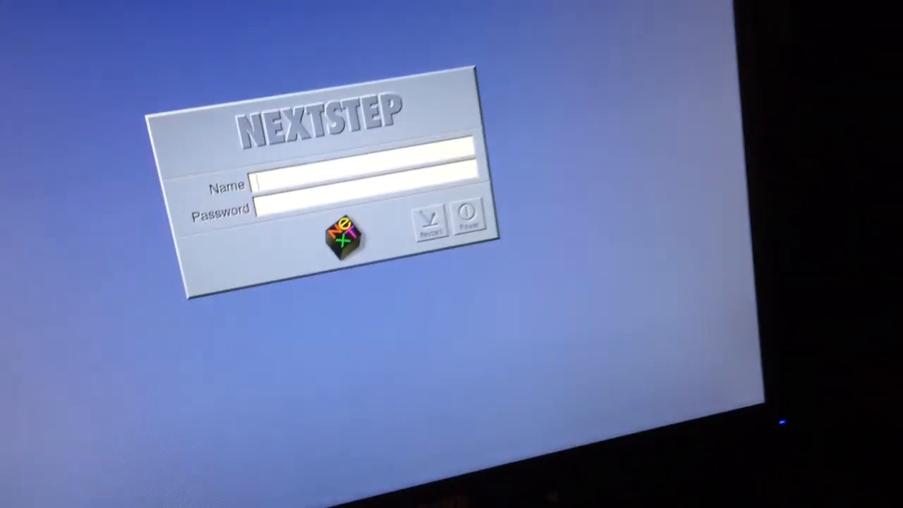
pyautogui.write('blake')
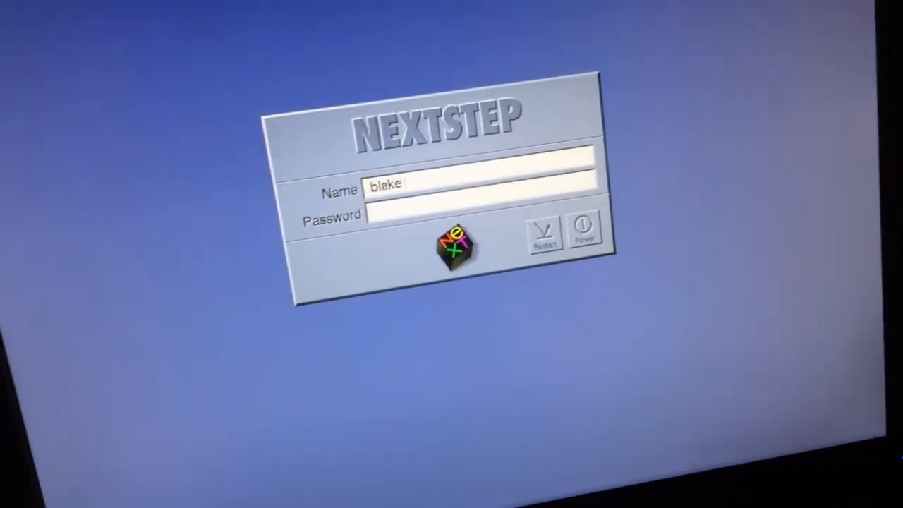